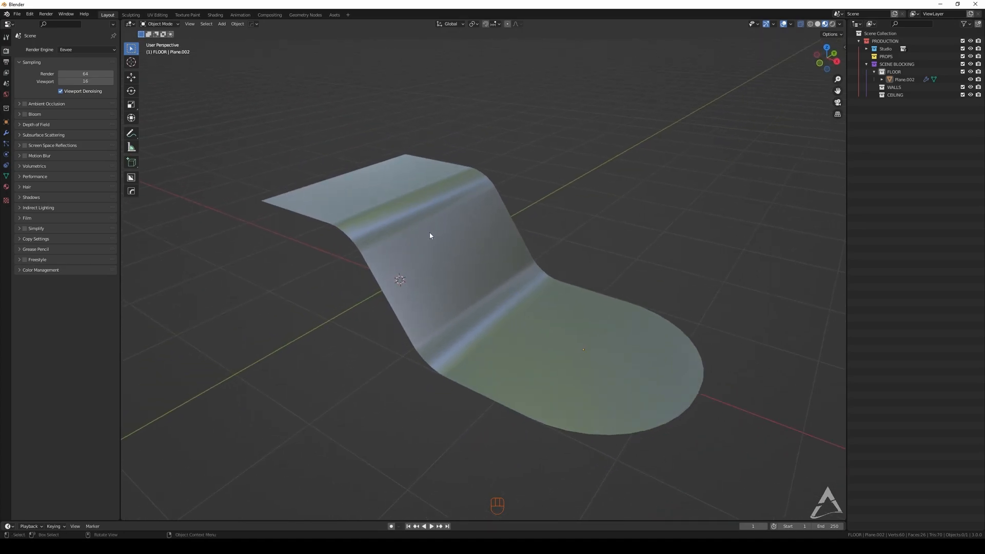
Duplicate the curved floor plane with Shift+D
{"action": "key", "text": "shift+d"}
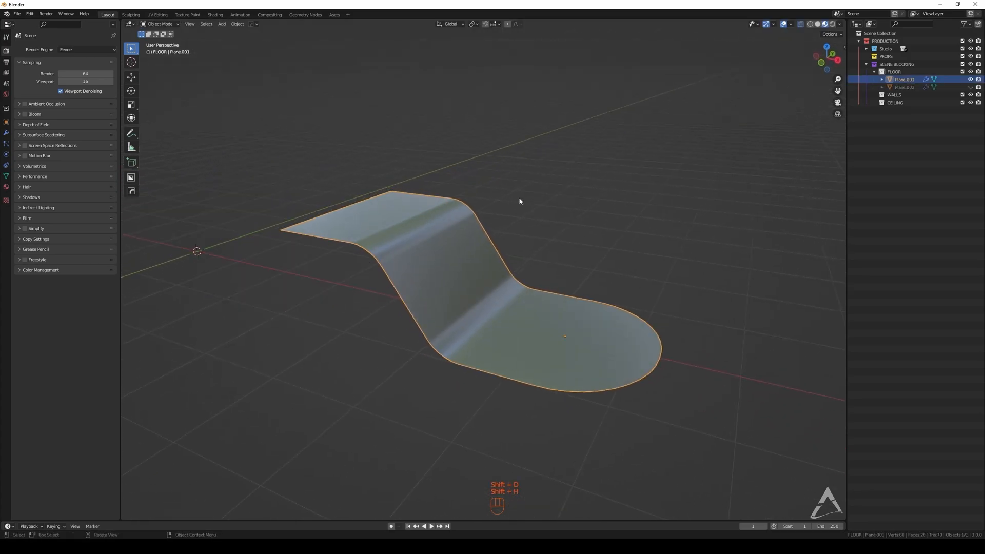
Enter Edit Mode on the floor copy, clear the selection and toggle see-through display while orbiting
{"action": "key", "text": "Tab"}
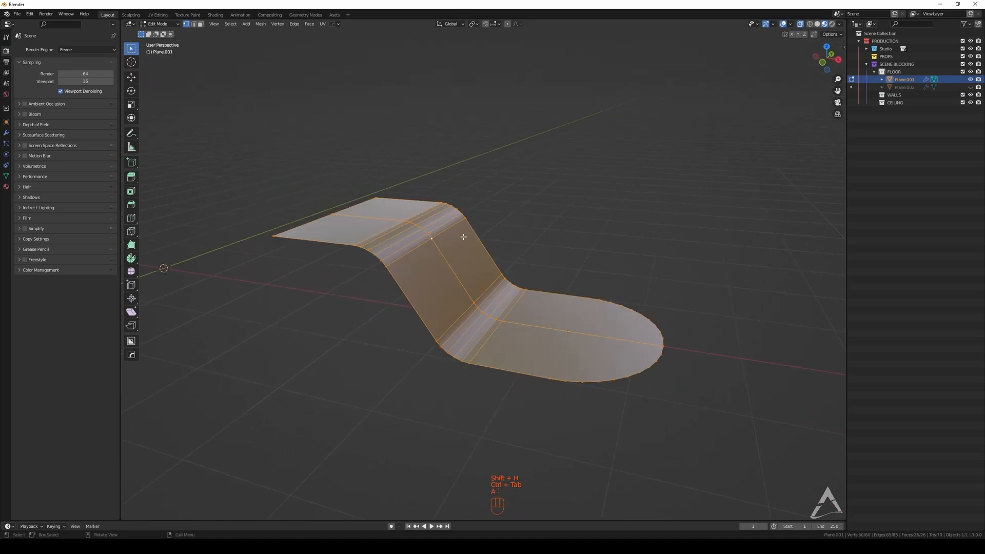
{"action": "key", "text": "shift+d"}
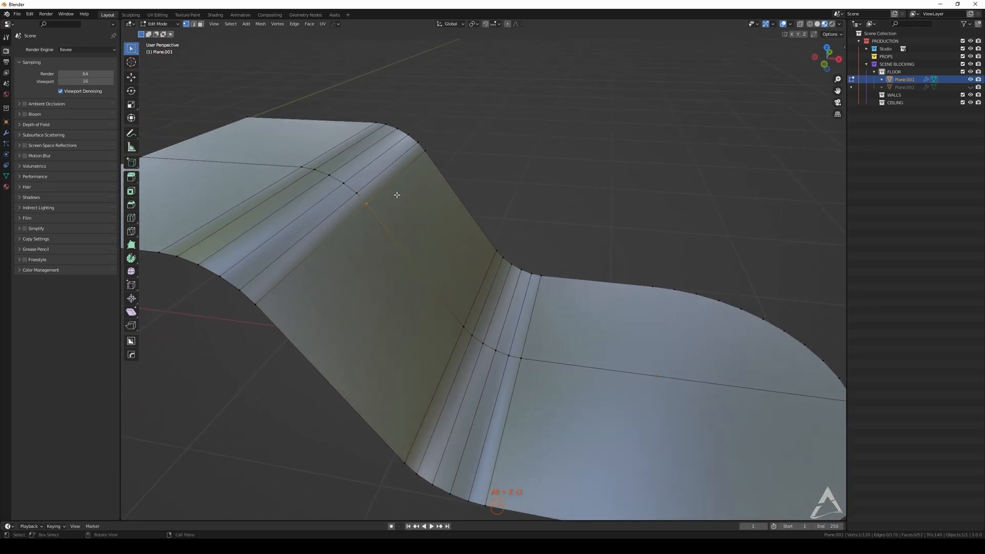
{"action": "key", "text": "s"}
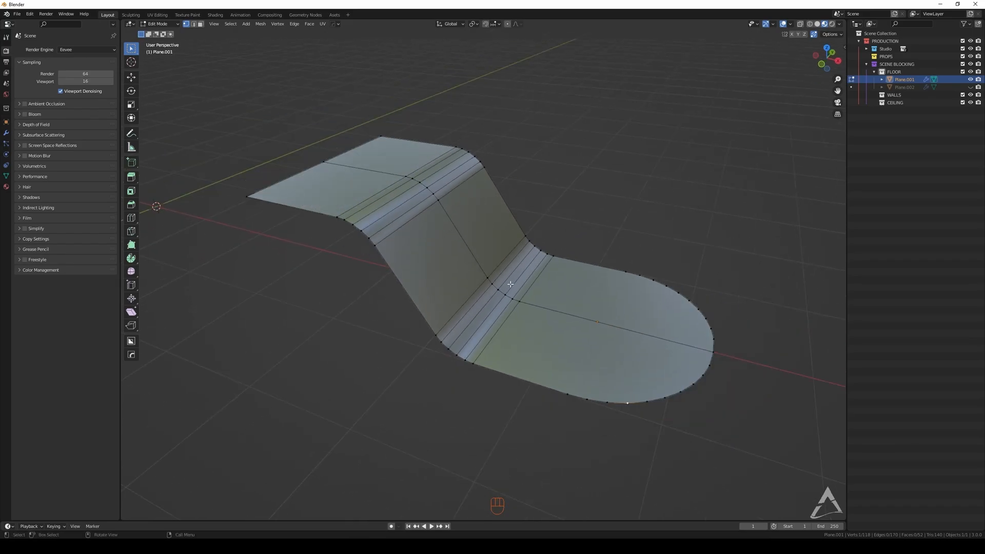
{"action": "left_click_drag", "start_coordinate": [503, 283], "coordinate": [527, 258]}
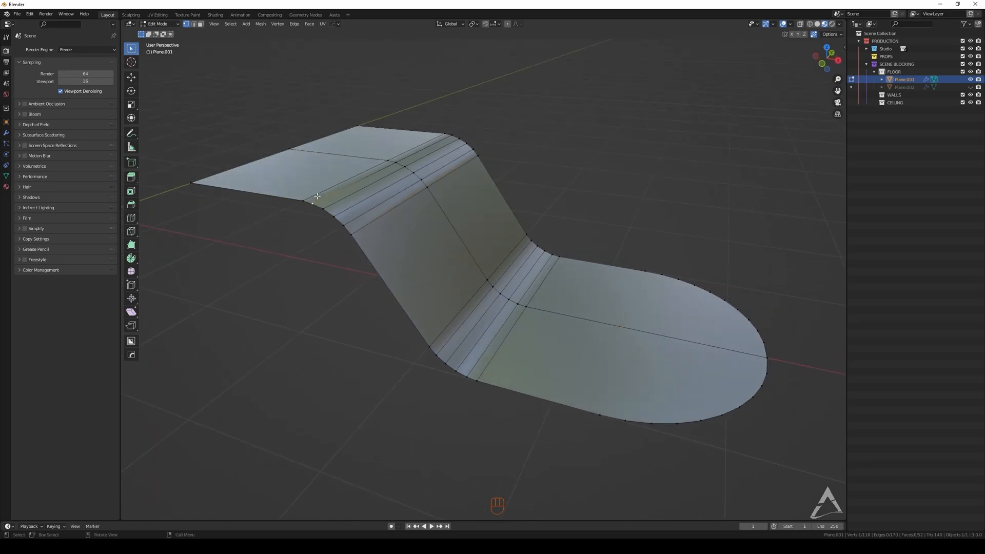
{"action": "key", "text": "g"}
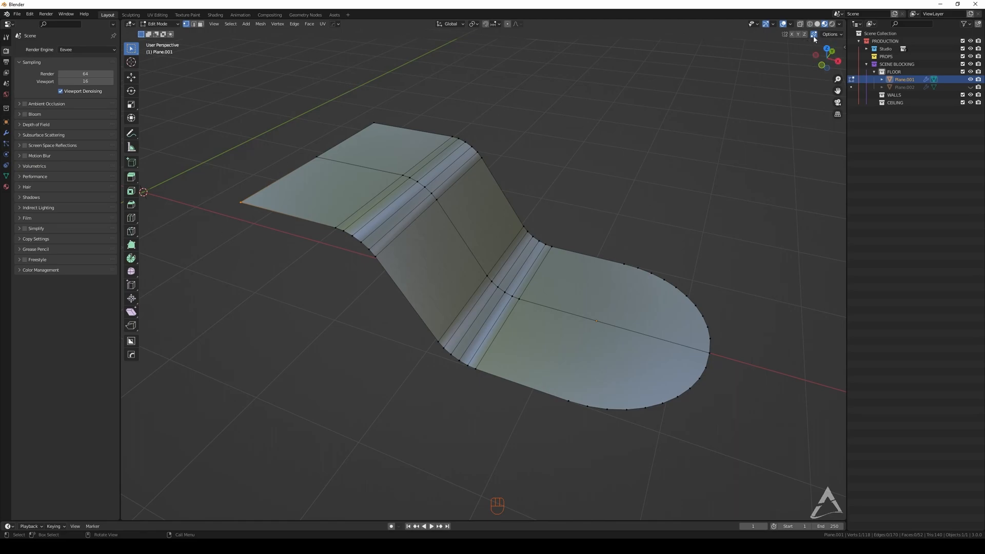
Select all vertices and run Merge By Distance from the command search
{"action": "key", "text": "a"}
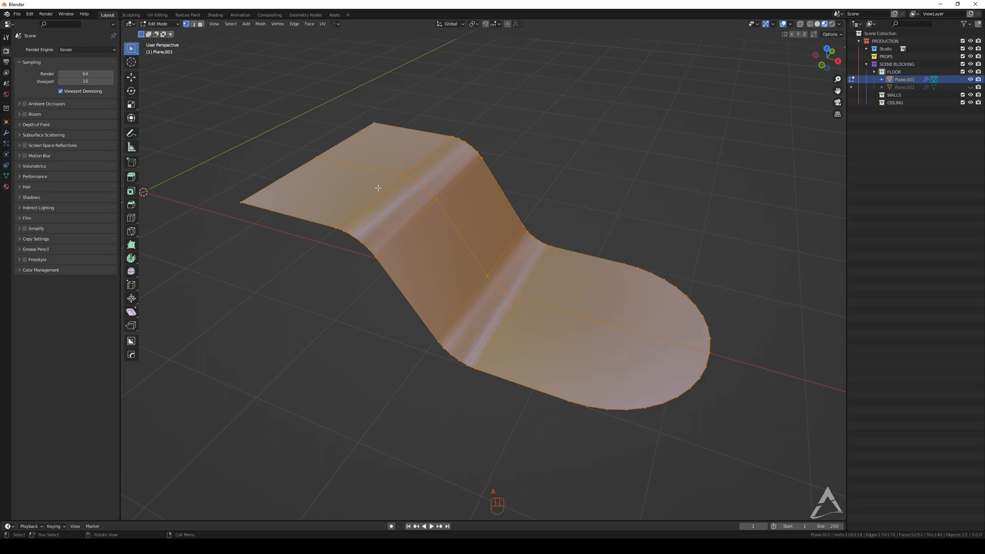
{"action": "key", "text": "f3"}
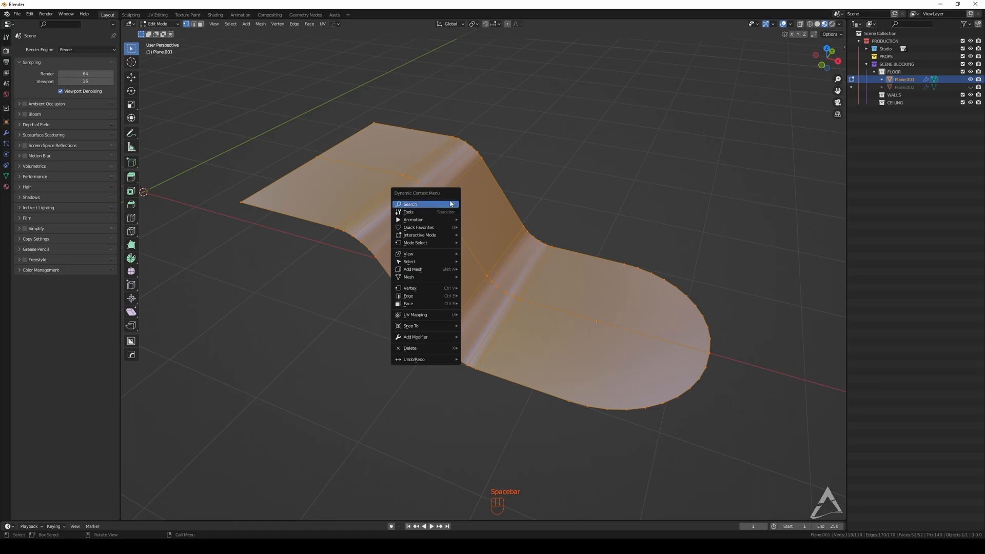
{"action": "left_click", "coordinate": [410, 203]}
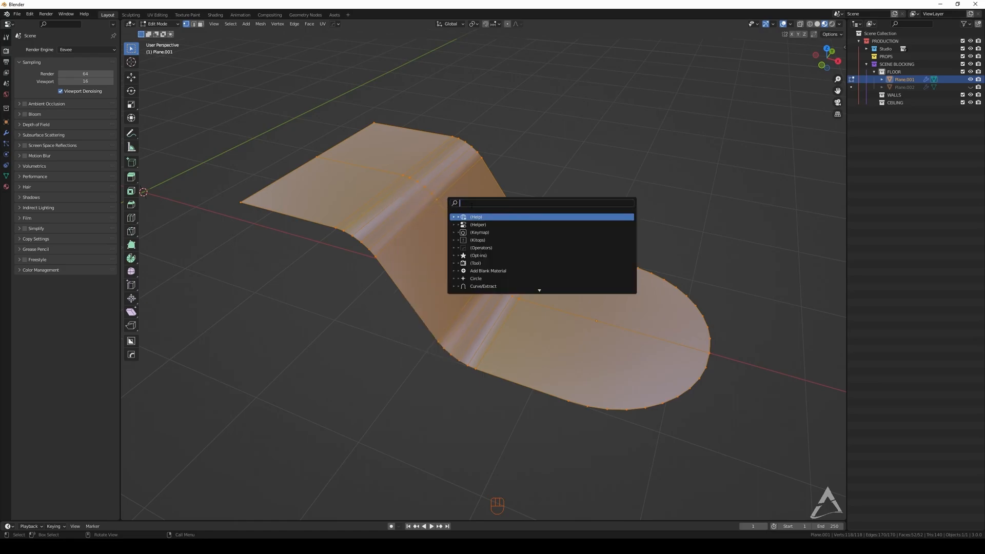
{"action": "type", "text": "merge"}
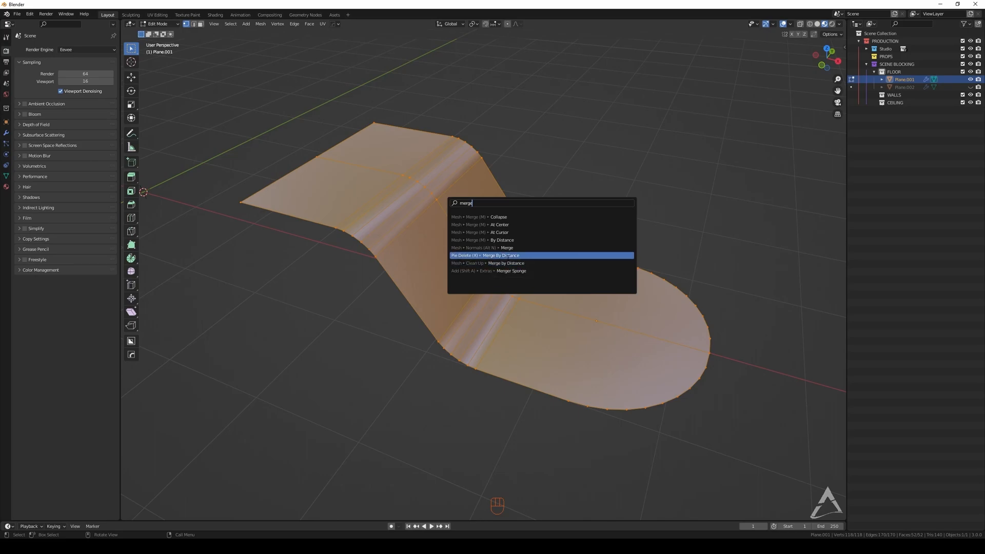
{"action": "left_click", "coordinate": [502, 264]}
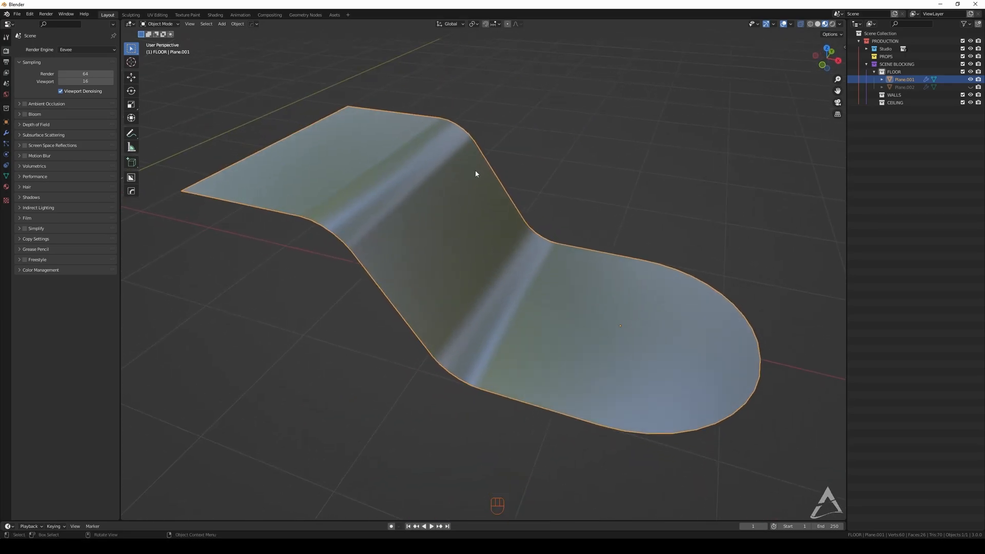
Zoom the view and switch the cleaned floor back into Edit Mode
{"action": "scroll", "scroll_direction": "down", "scroll_amount": 3}
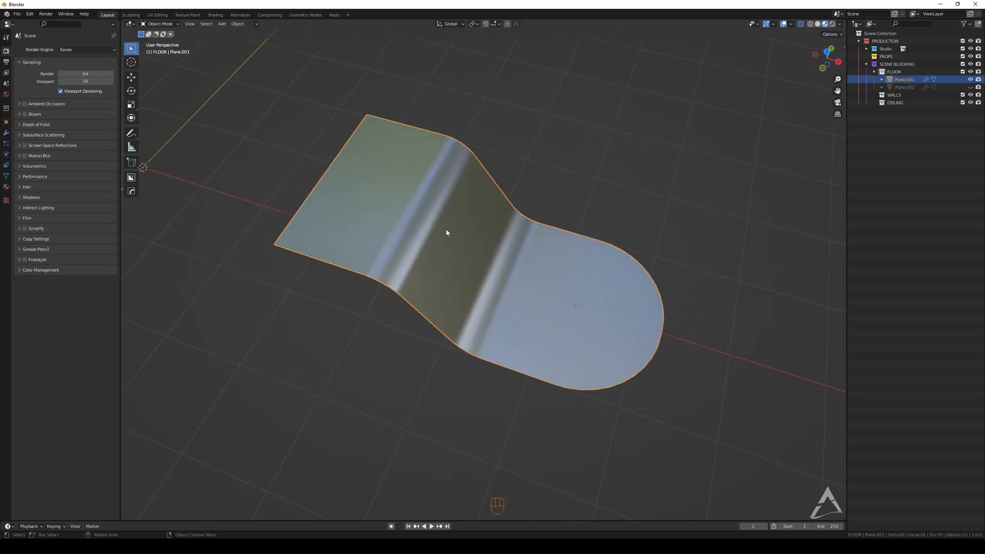
{"action": "key", "text": "Tab"}
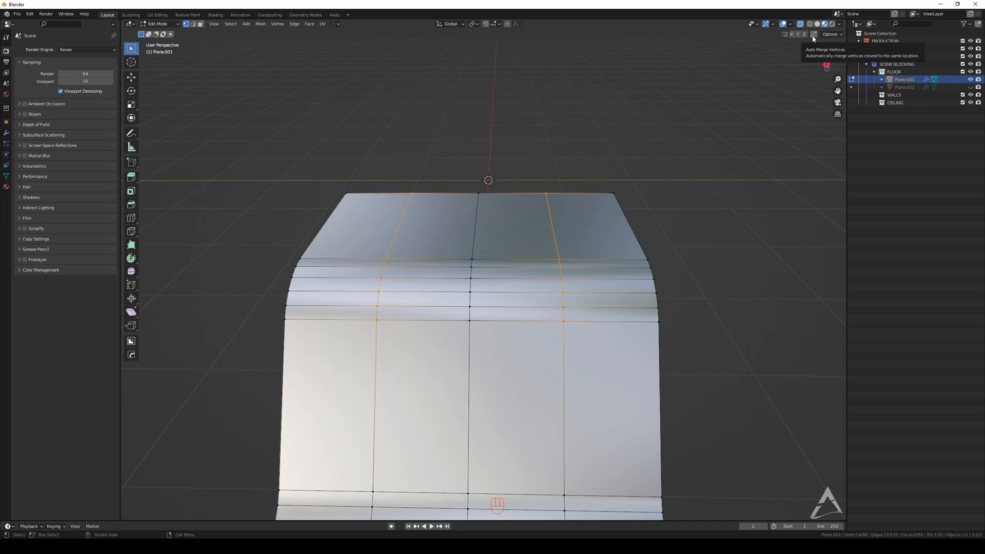
Enable Auto Merge in the viewport Options dropdown
{"action": "left_click", "coordinate": [830, 34]}
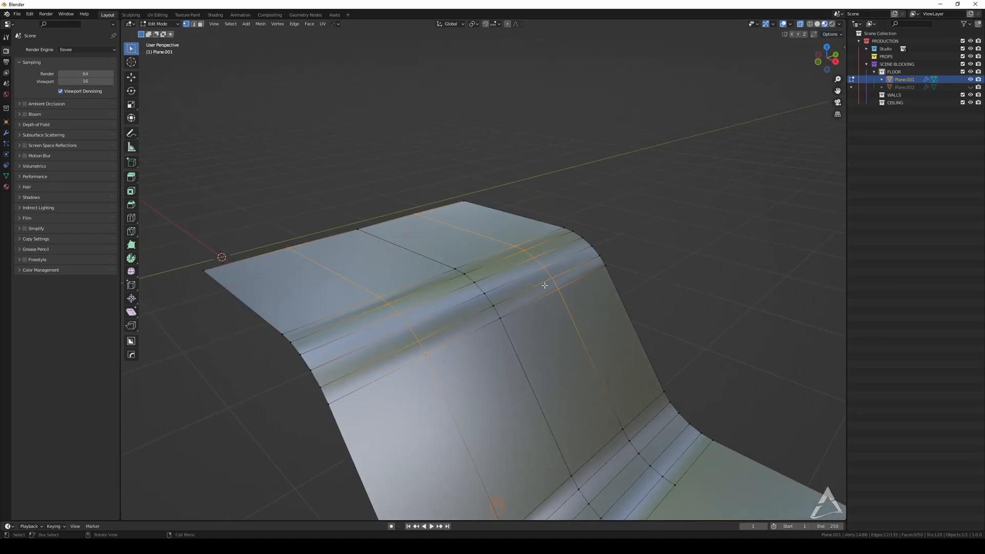
{"action": "left_click", "coordinate": [830, 34]}
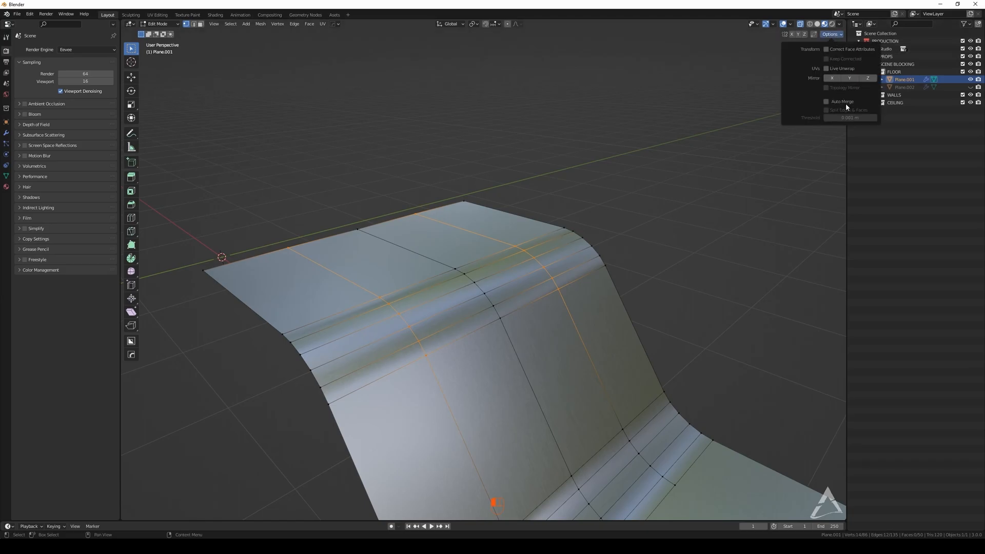
{"action": "left_click", "coordinate": [830, 34]}
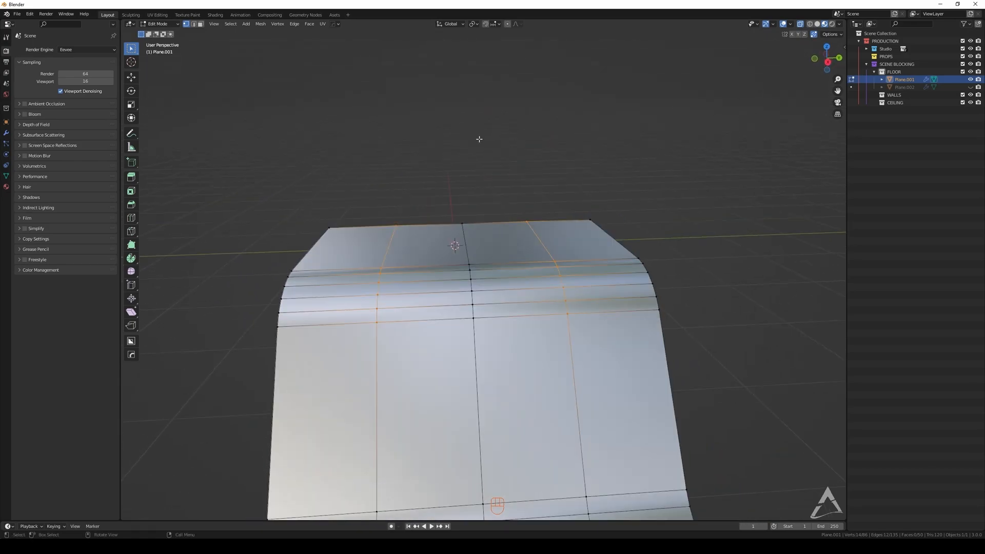
Turn on vertex snapping and grab the top-edge vertex to snap it onto its neighbour
{"action": "left_click", "coordinate": [494, 23]}
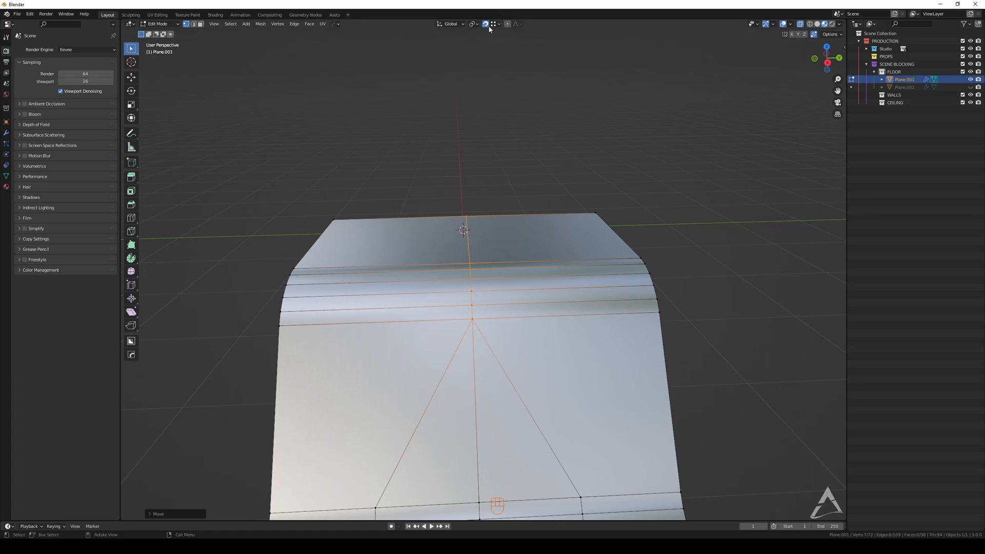
{"action": "mouse_move", "coordinate": [491, 28]}
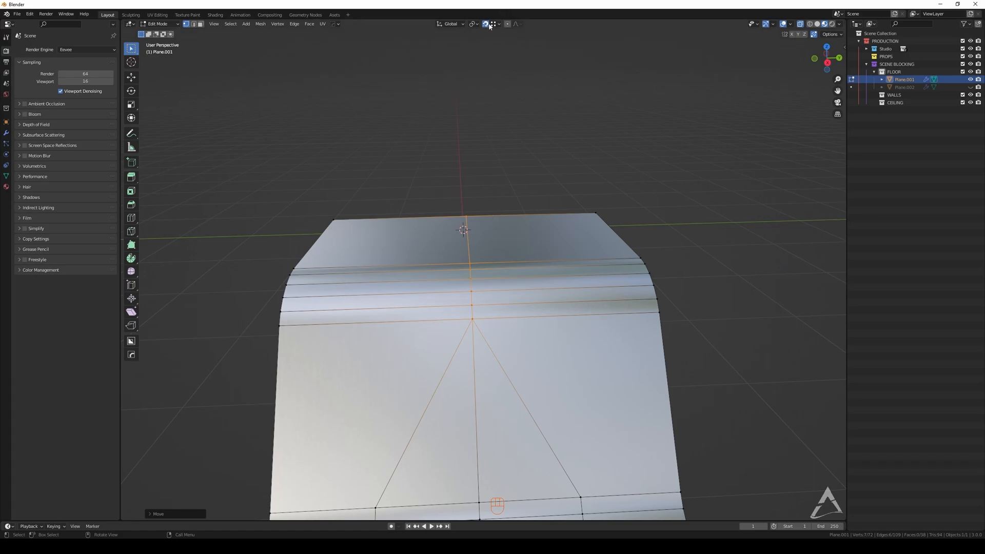
{"action": "left_click", "coordinate": [494, 24]}
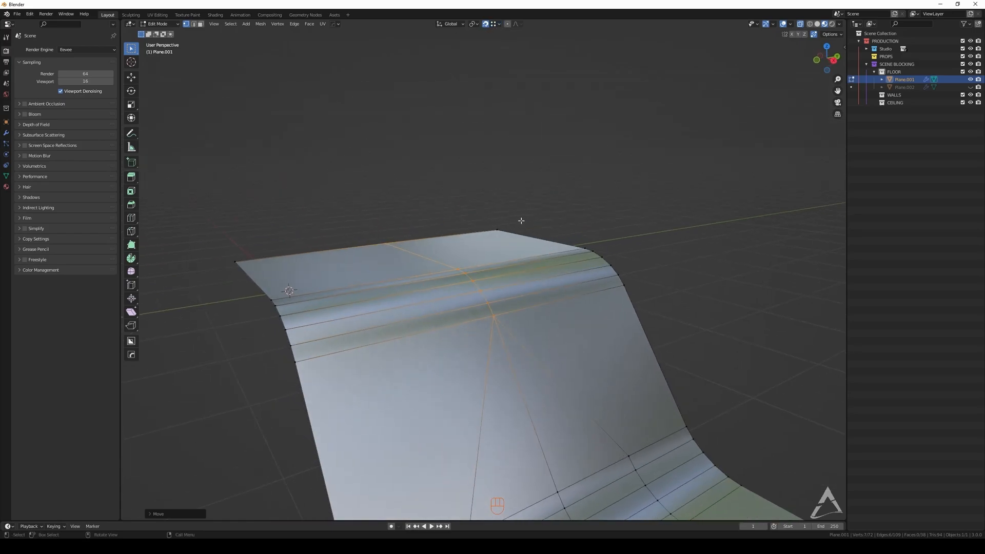
{"action": "key", "text": "ctrl+z"}
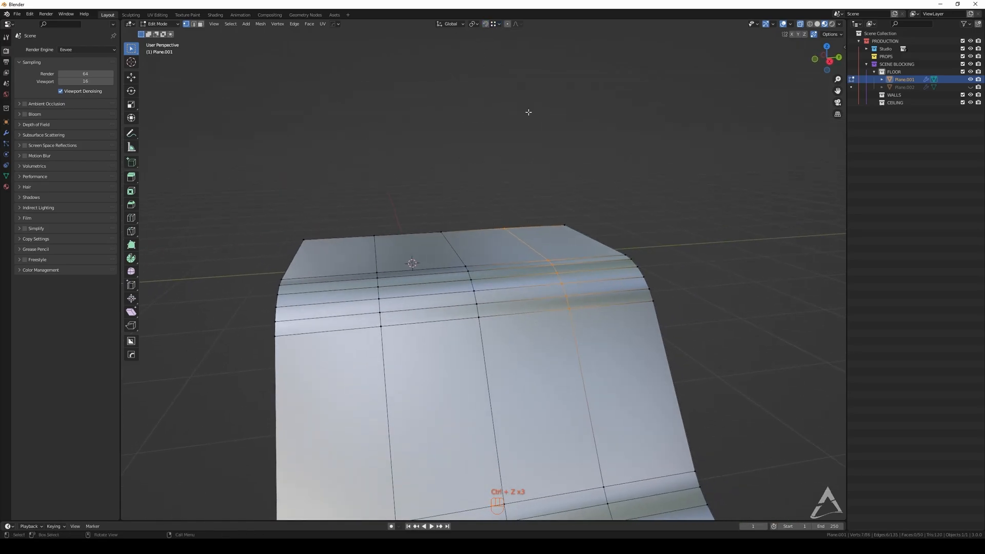
{"action": "key", "text": "g"}
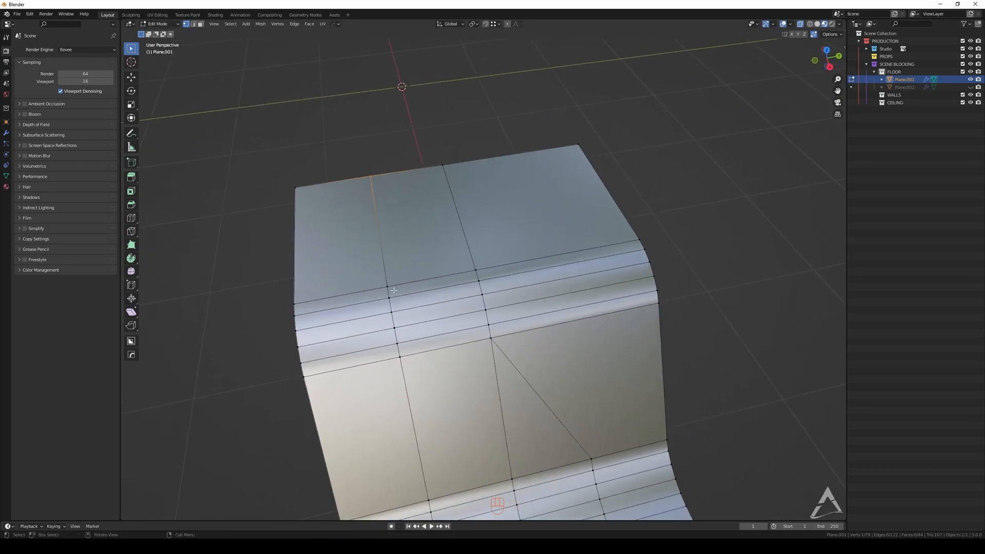
{"action": "left_click", "coordinate": [386, 290]}
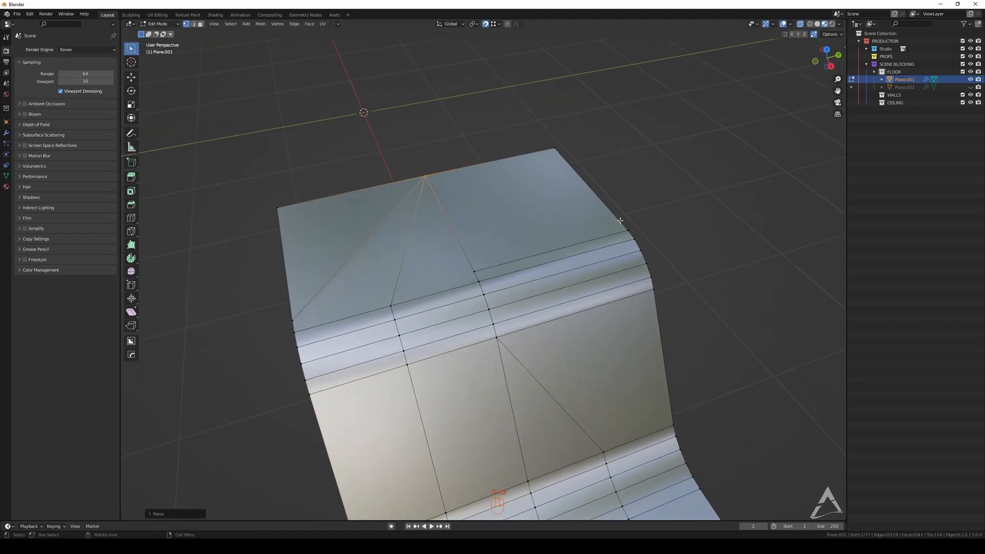
Edge slide the selected vertical loop sideways along the surface and confirm its position
{"action": "key", "text": "ctrl+z"}
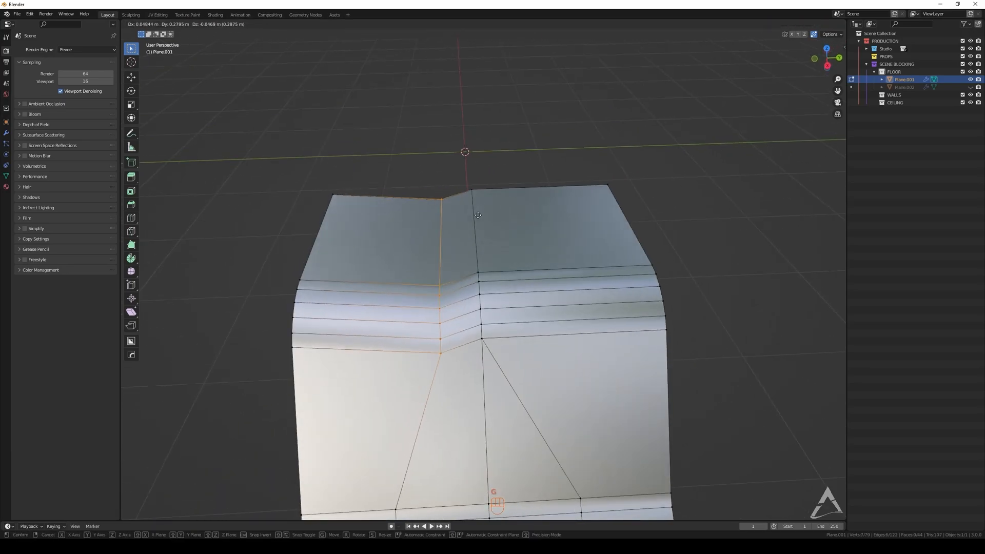
{"action": "left_click", "coordinate": [477, 215]}
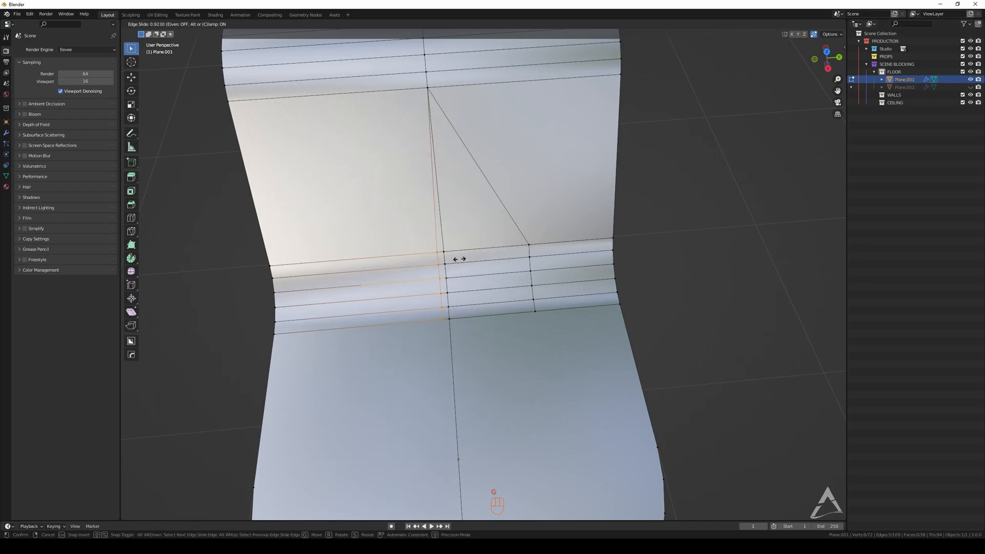
{"action": "left_click", "coordinate": [526, 253]}
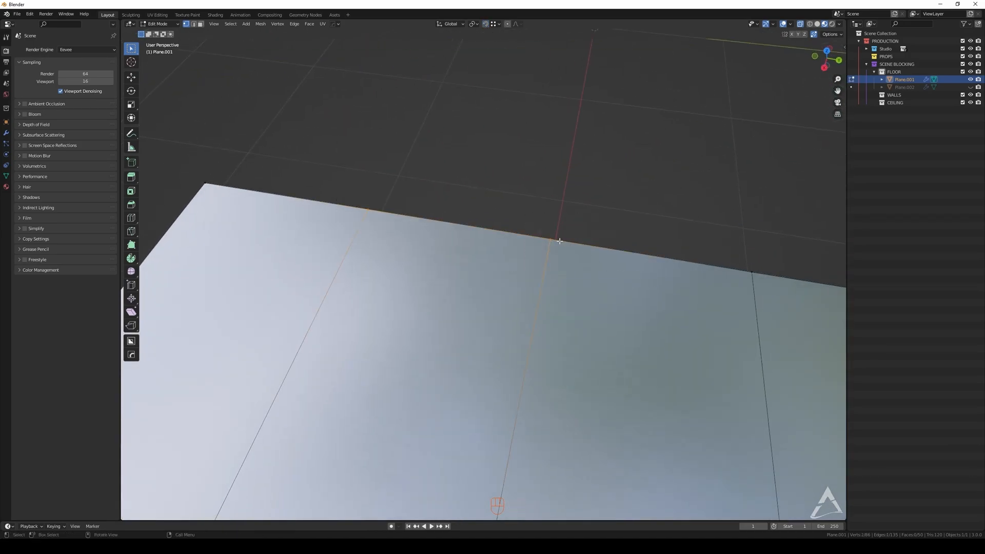
Bring up the Merge menu for the selected top-edge vertices
{"action": "key", "text": "m"}
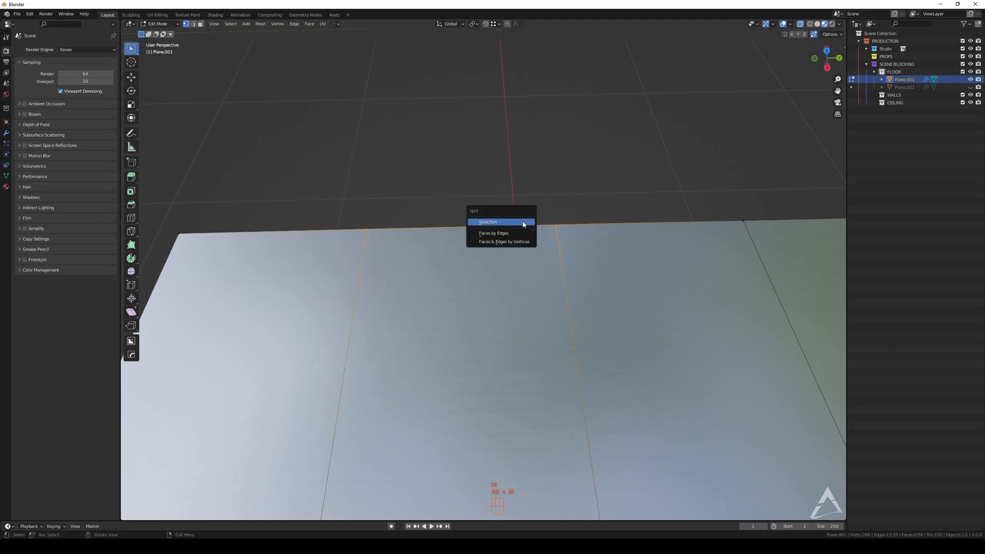
{"action": "left_click", "coordinate": [487, 222]}
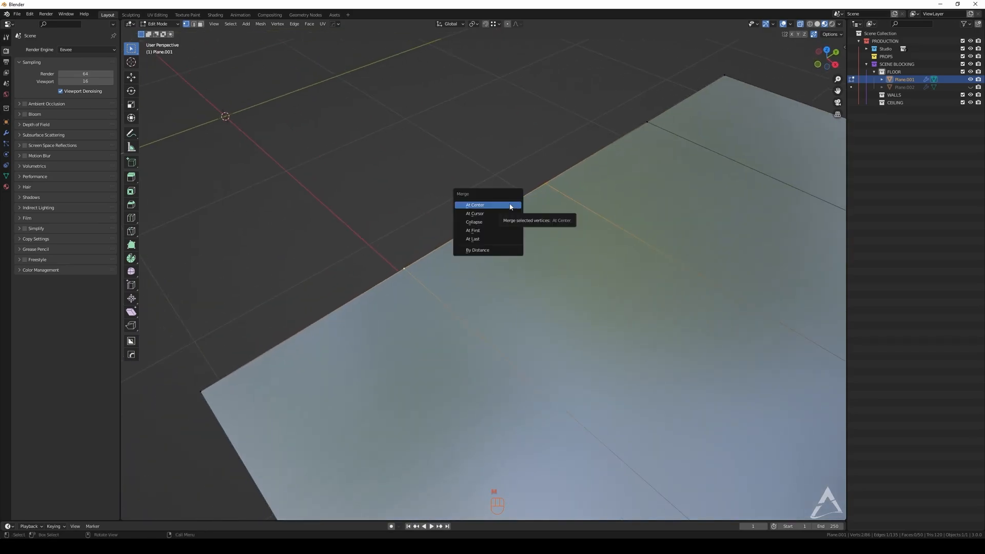
{"action": "mouse_move", "coordinate": [488, 214]}
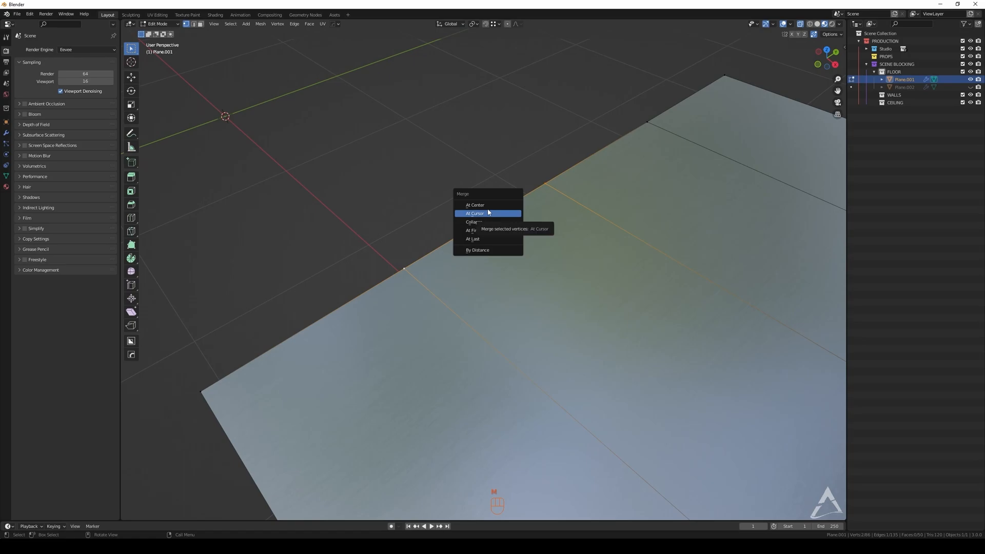
{"action": "mouse_move", "coordinate": [480, 239]}
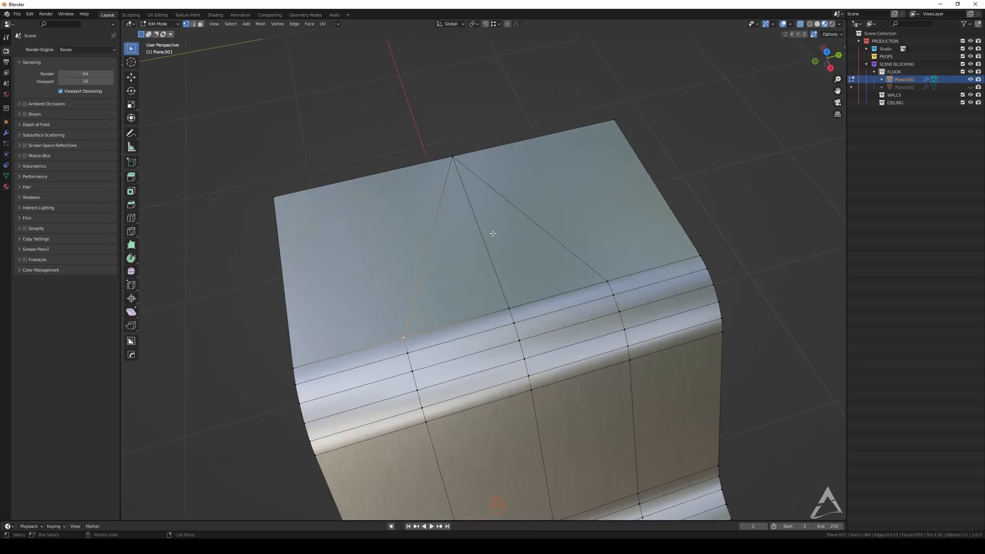
{"action": "mouse_move", "coordinate": [425, 256]}
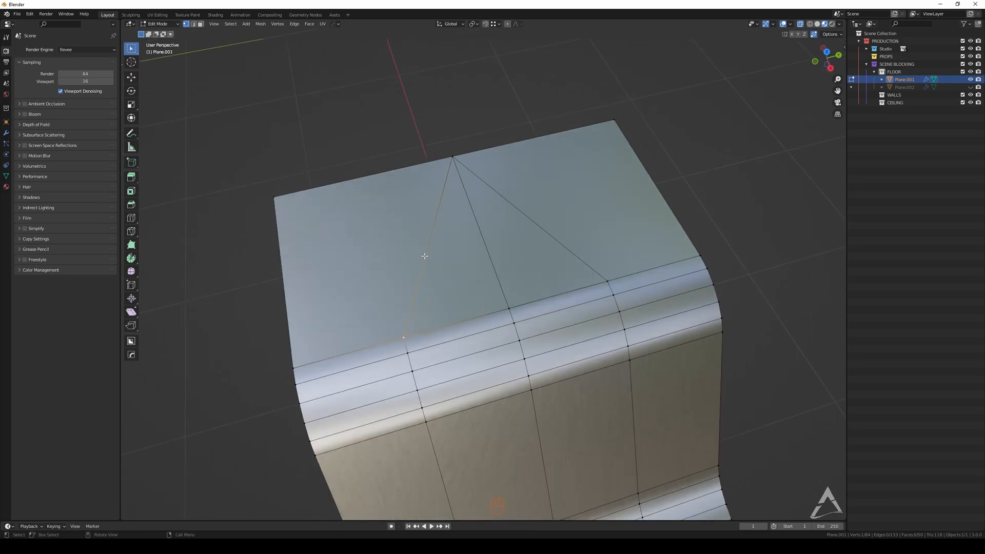
{"action": "mouse_move", "coordinate": [402, 306]}
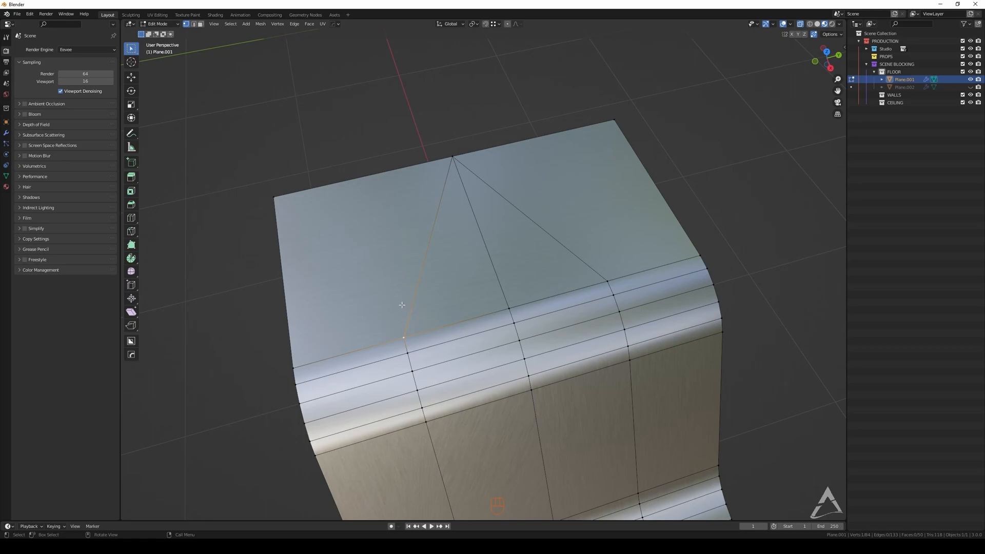
{"action": "mouse_move", "coordinate": [378, 295]}
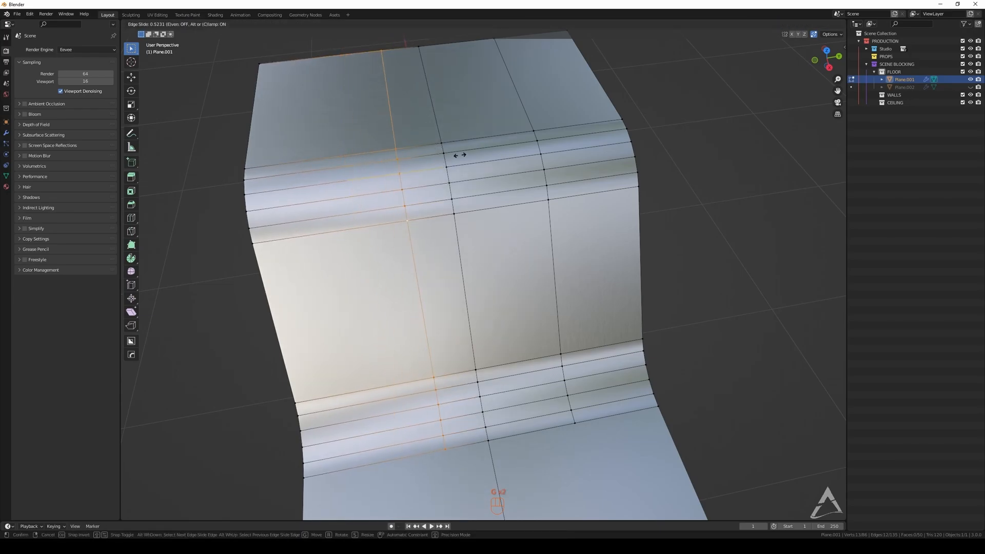
Confirm the rightward slid position of the vertical edge loop
{"action": "left_click", "coordinate": [524, 113]}
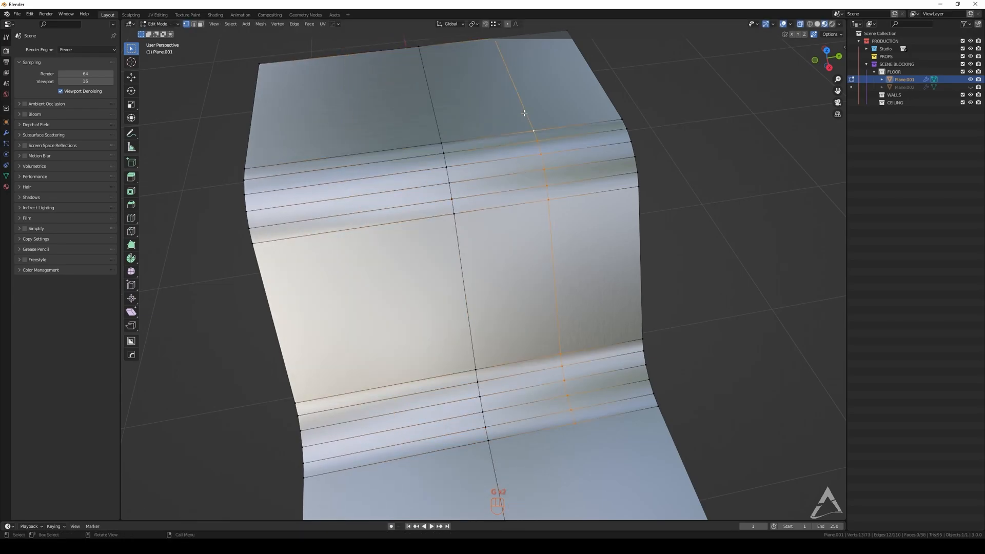